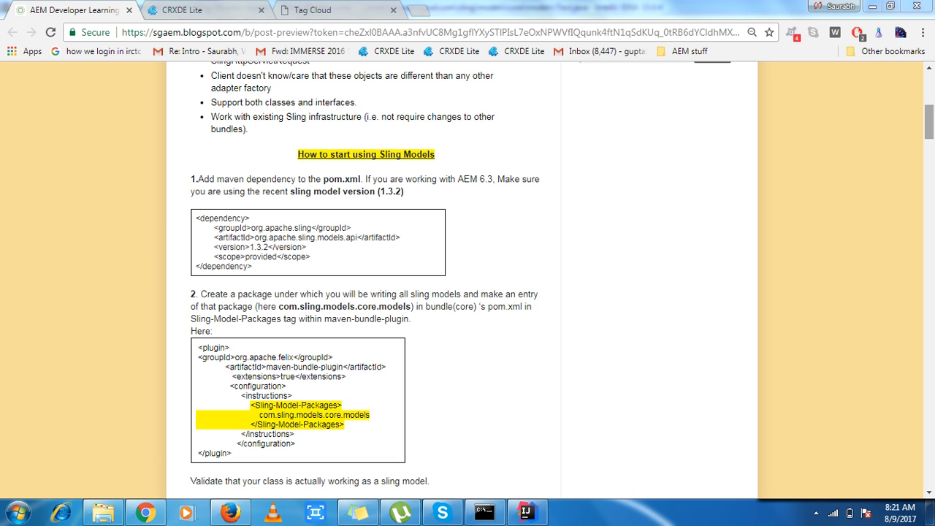
Open the core module's pom.xml and highlight the Sling-Model-Packages entry and its plugin configuration.
{"action": "scroll", "scroll_direction": "down", "scroll_amount": 3}
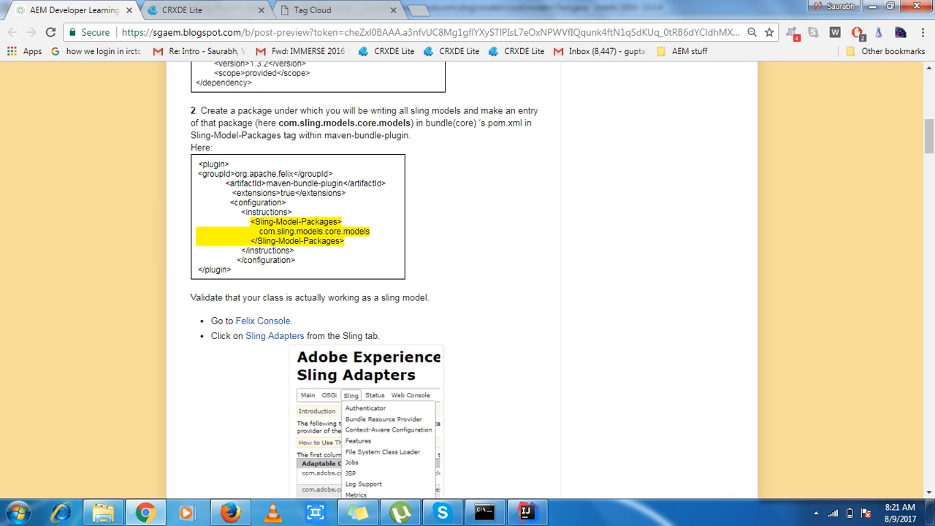
{"action": "left_click", "coordinate": [526, 511]}
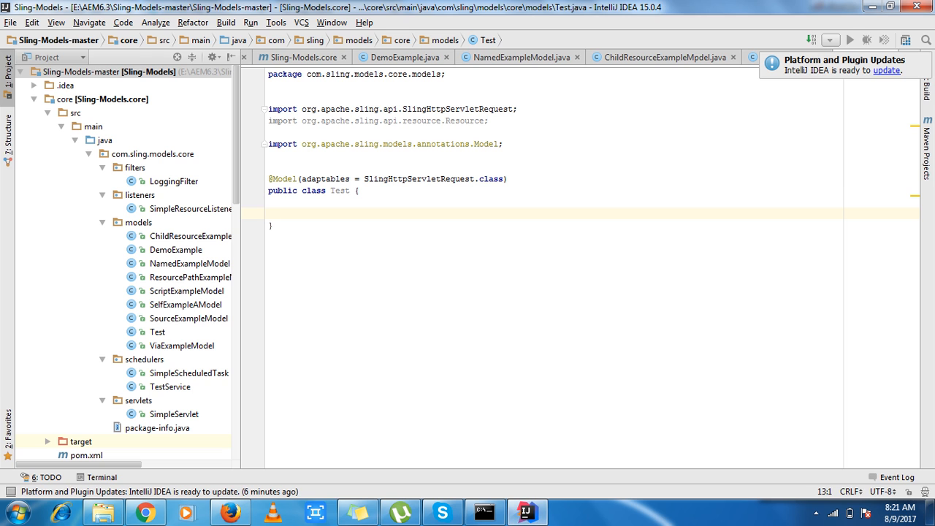
{"action": "left_click", "coordinate": [138, 223]}
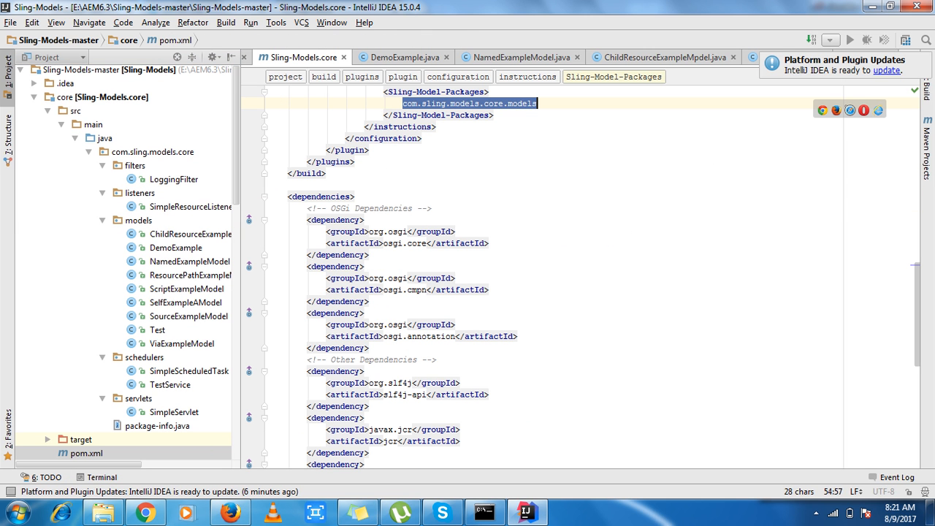
{"action": "scroll", "scroll_direction": "up", "scroll_amount": 3}
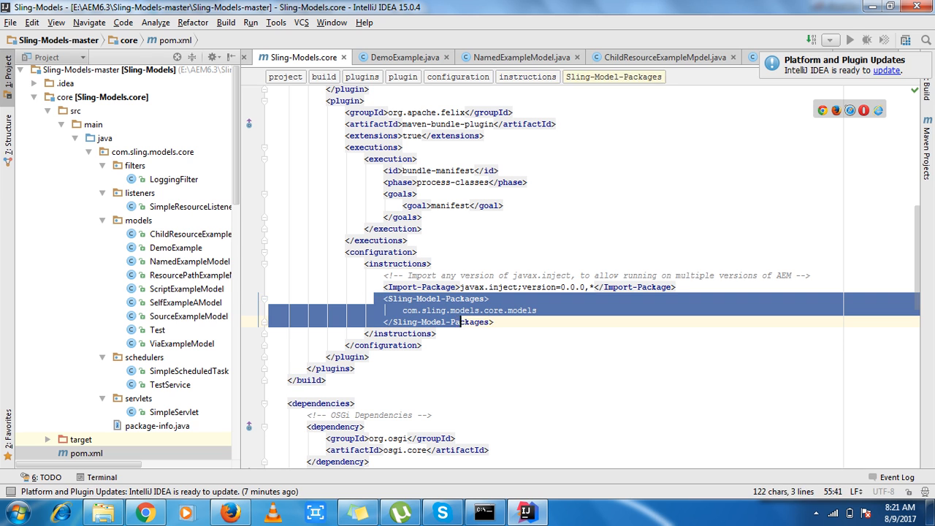
{"action": "left_click", "coordinate": [421, 345]}
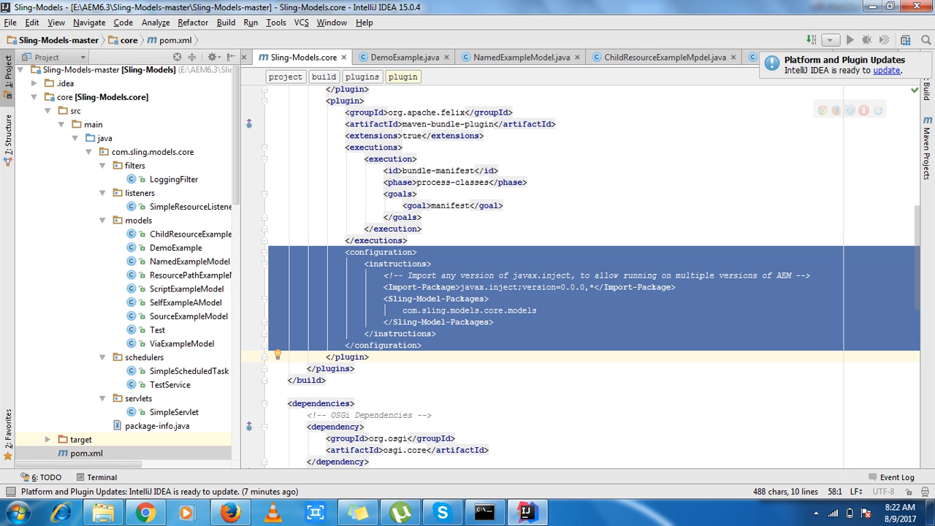
{"action": "left_click", "coordinate": [146, 512]}
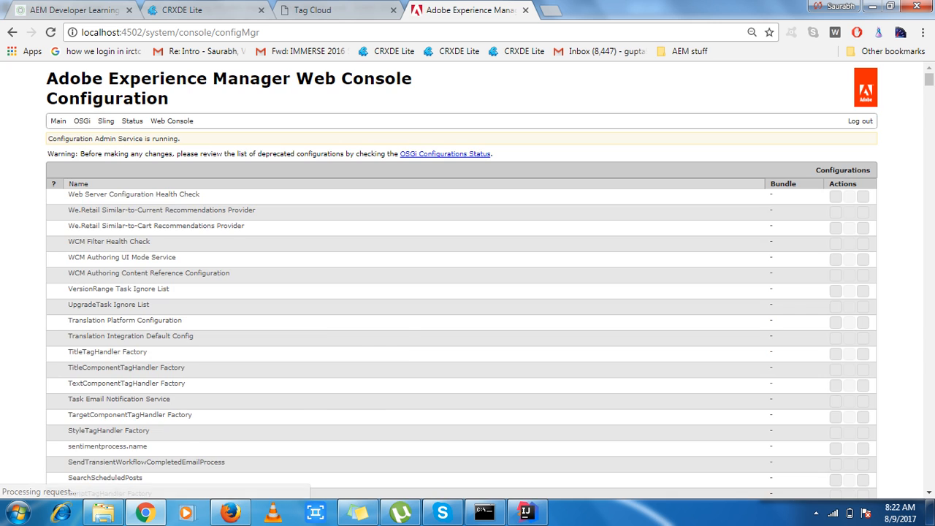
Open the Sling Adapters page from the Web Console's Sling menu.
{"action": "left_click", "coordinate": [106, 120]}
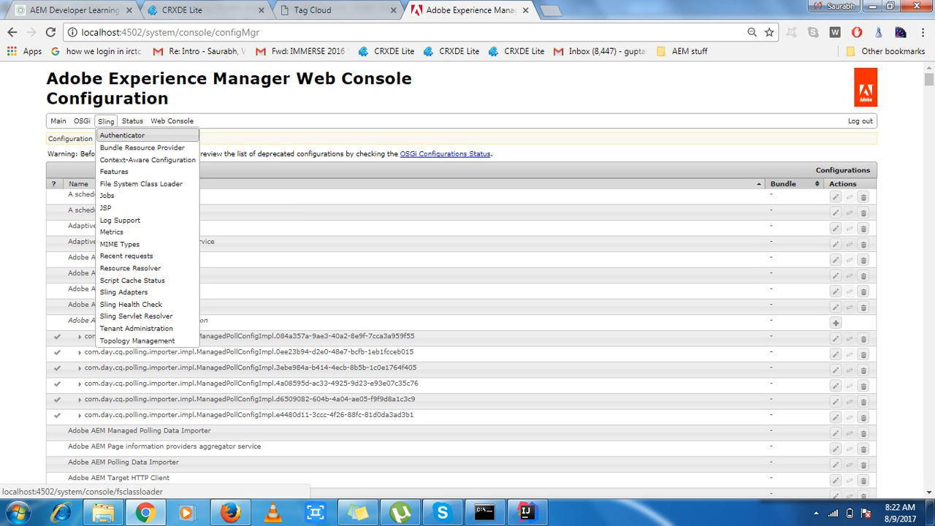
{"action": "mouse_move", "coordinate": [123, 291]}
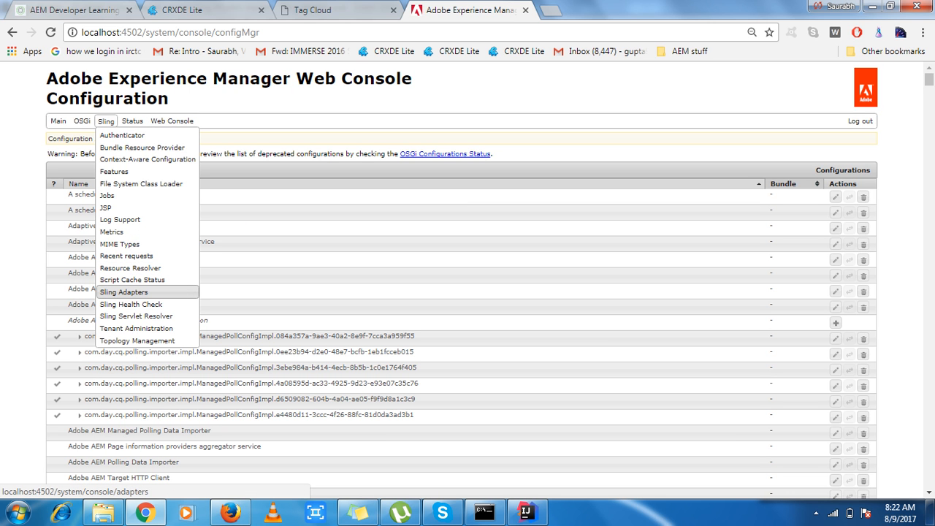
{"action": "left_click", "coordinate": [123, 291]}
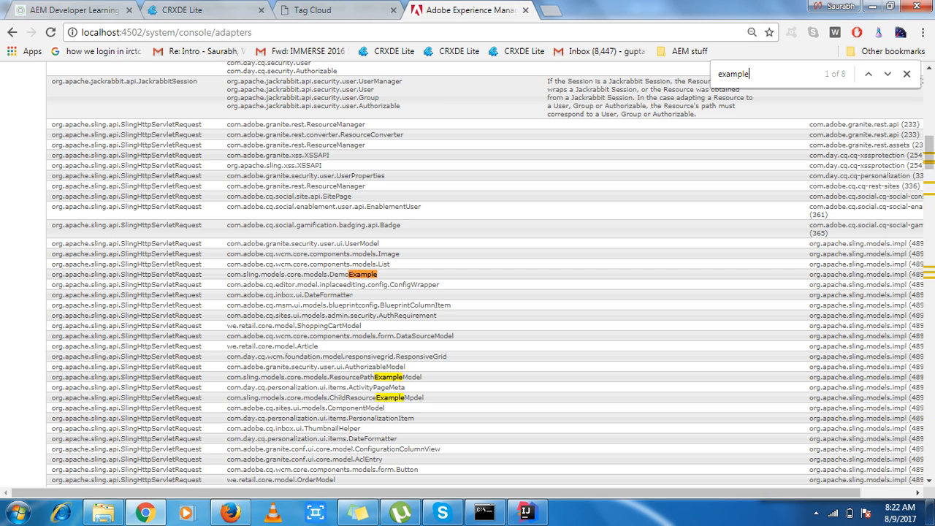
Scroll the blog post down to the Script Variable injector example code.
{"action": "left_click", "coordinate": [73, 9]}
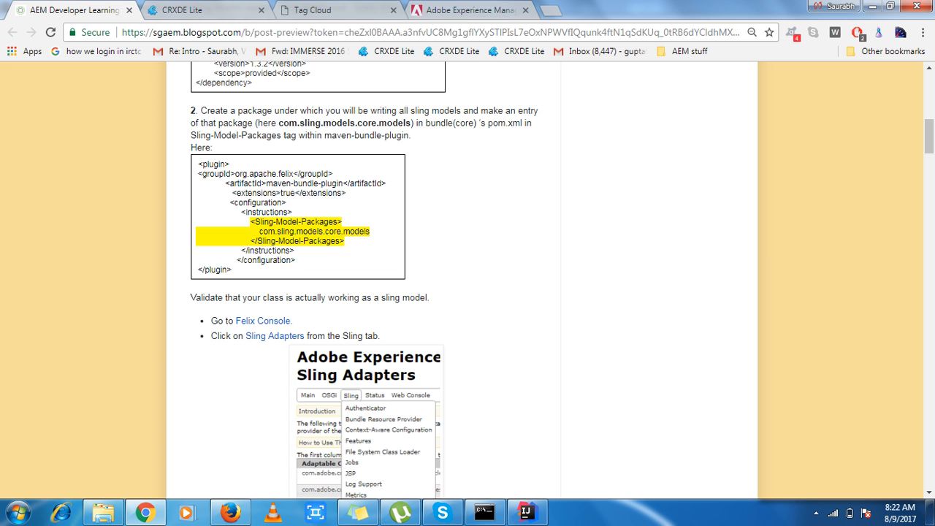
{"action": "scroll", "scroll_direction": "down", "scroll_amount": 3}
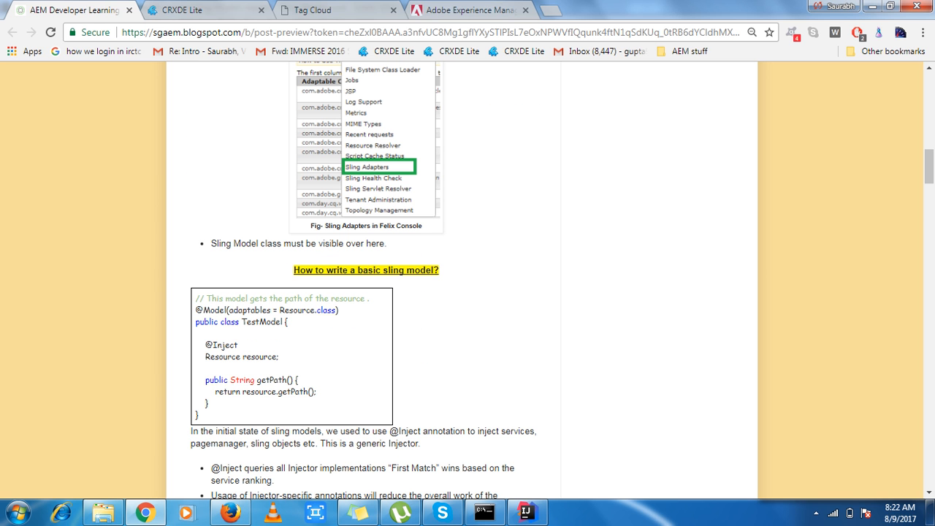
{"action": "scroll", "scroll_direction": "down", "scroll_amount": 3}
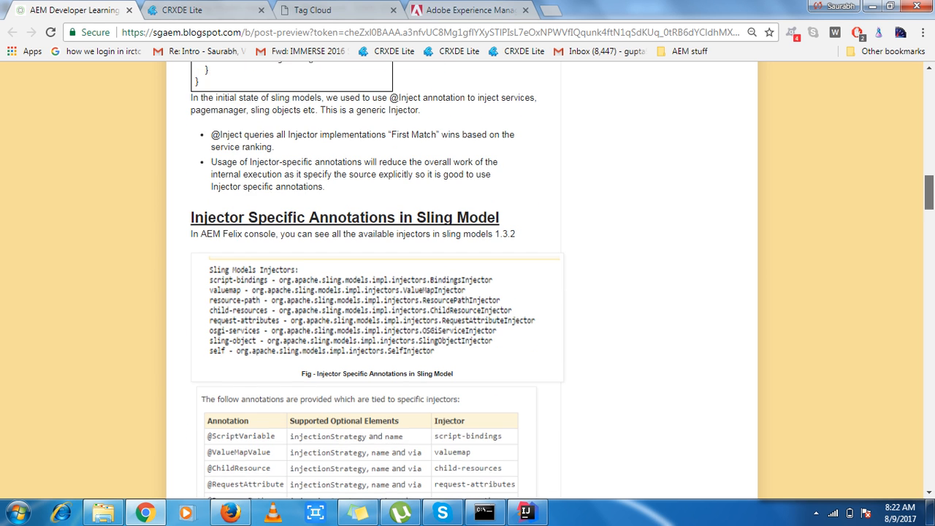
{"action": "scroll", "scroll_direction": "down", "scroll_amount": 3}
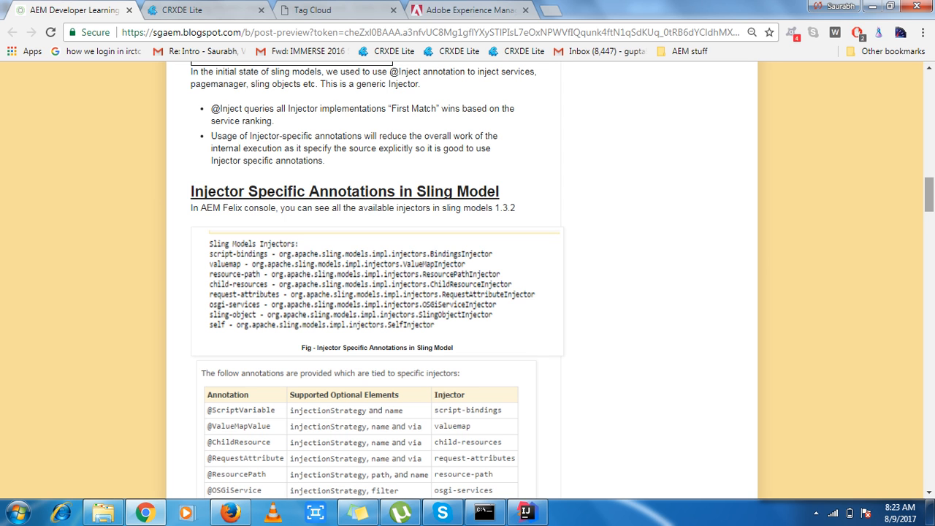
{"action": "scroll", "scroll_direction": "down", "scroll_amount": 3}
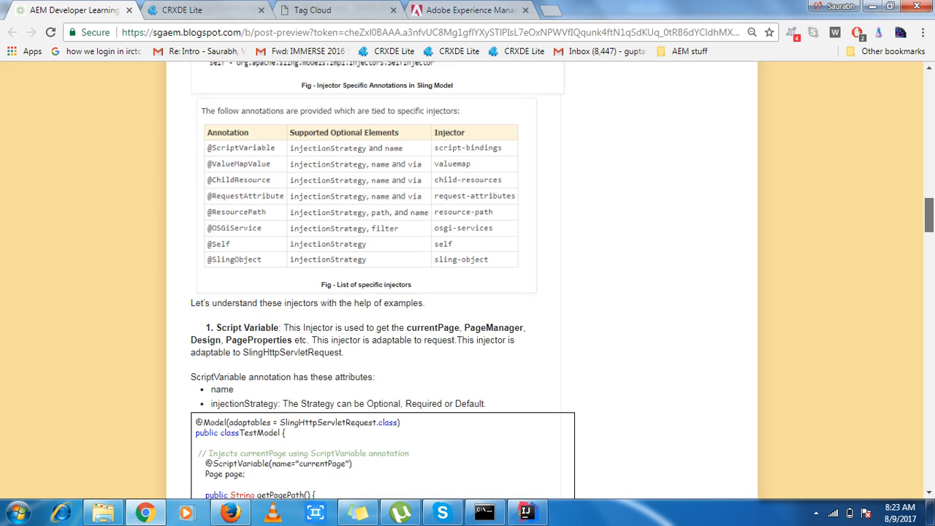
{"action": "scroll", "scroll_direction": "down", "scroll_amount": 3}
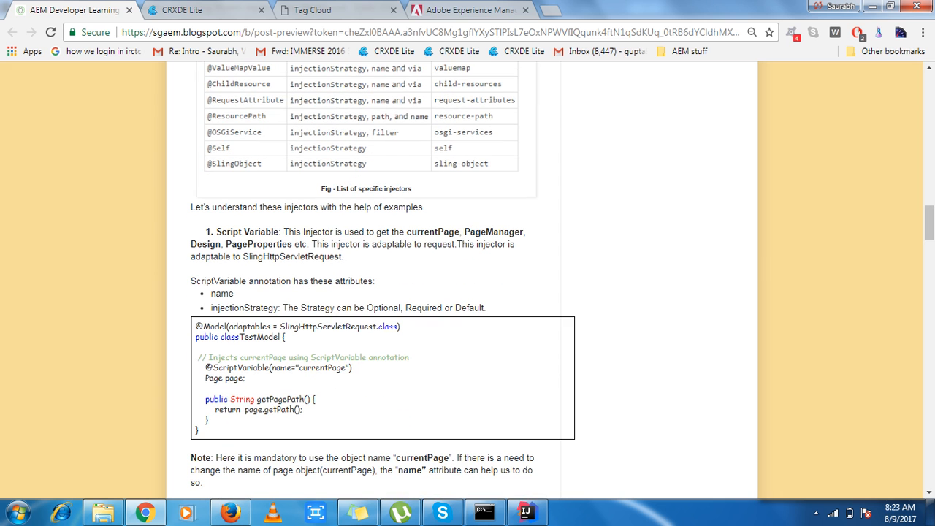
{"action": "left_click", "coordinate": [526, 512]}
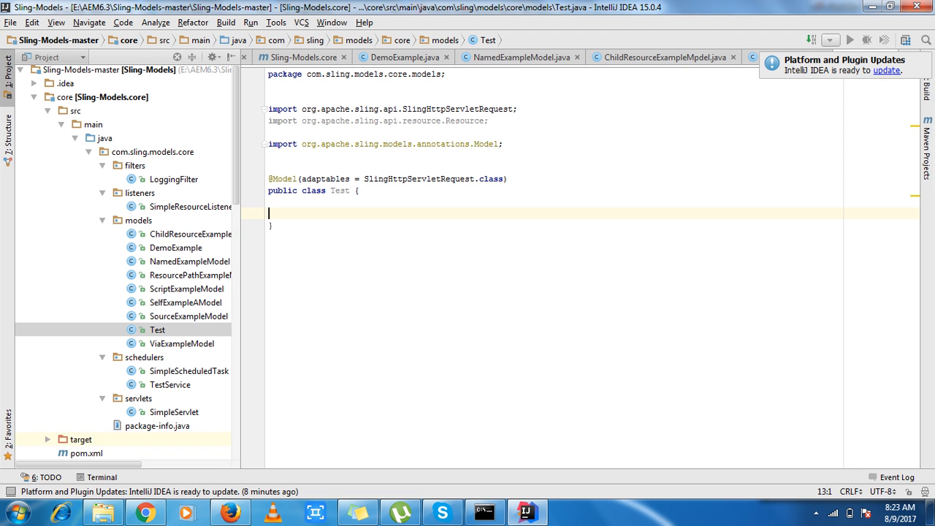
{"action": "type", "text": "@"}
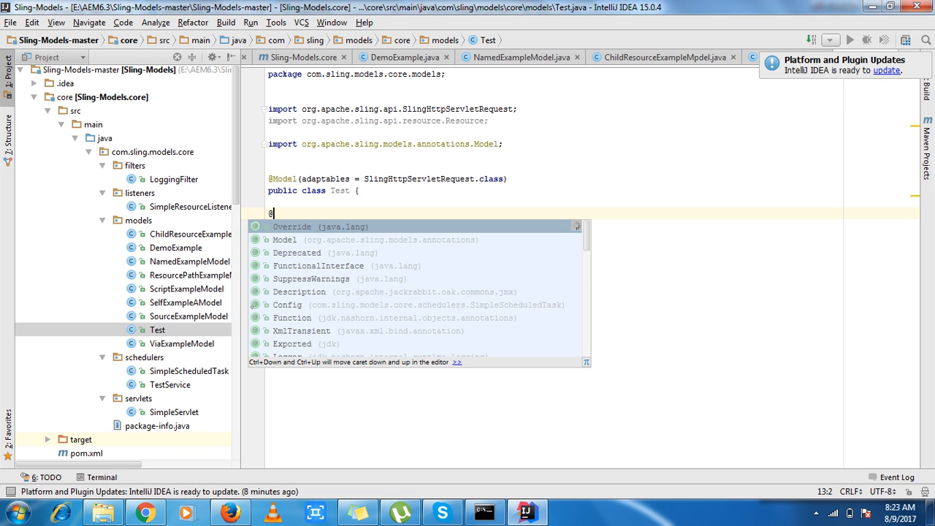
{"action": "scroll", "scroll_direction": "down", "scroll_amount": 3}
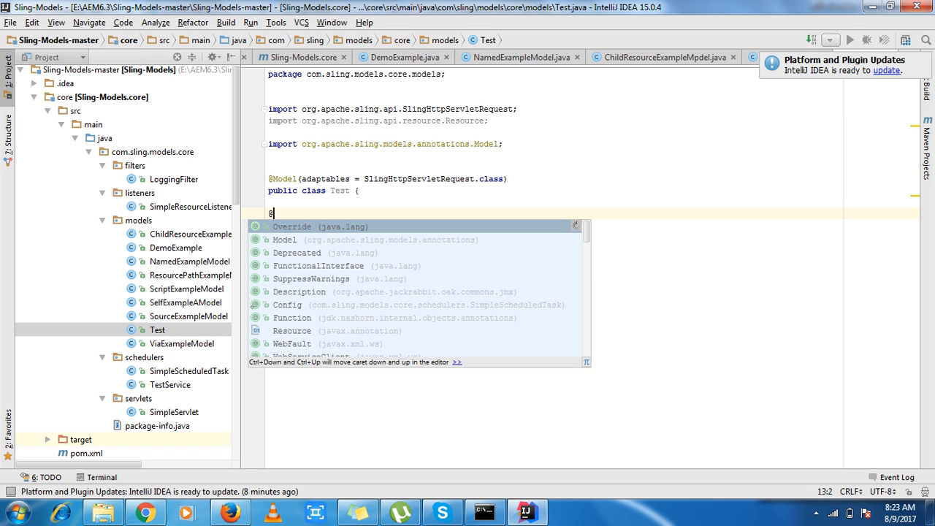
{"action": "type", "text": "Sc"}
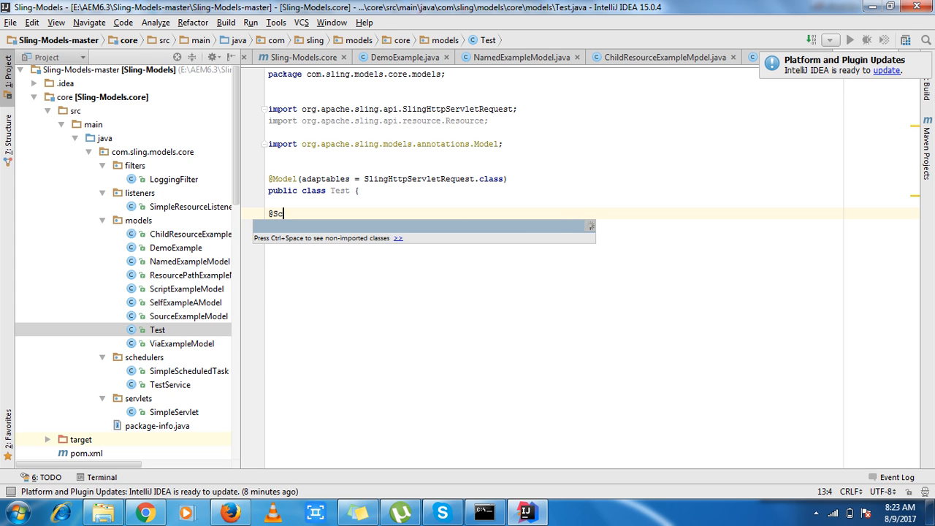
{"action": "type", "text": "riptVariable"}
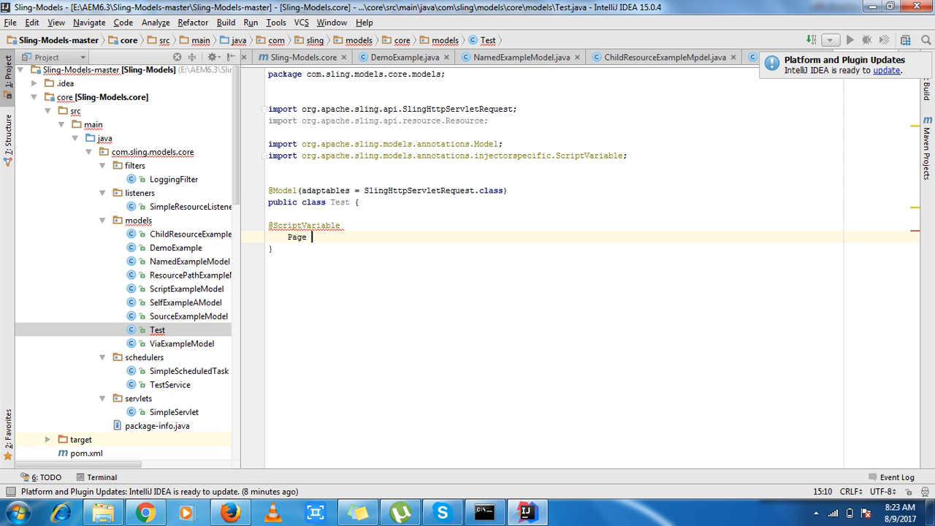
{"action": "type", "text": "_currentPage;"}
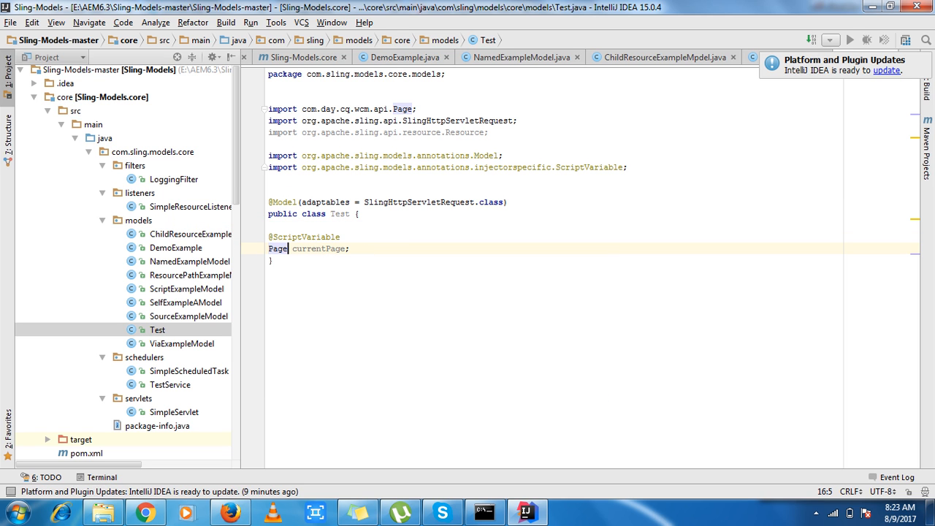
{"action": "left_click", "coordinate": [339, 237]}
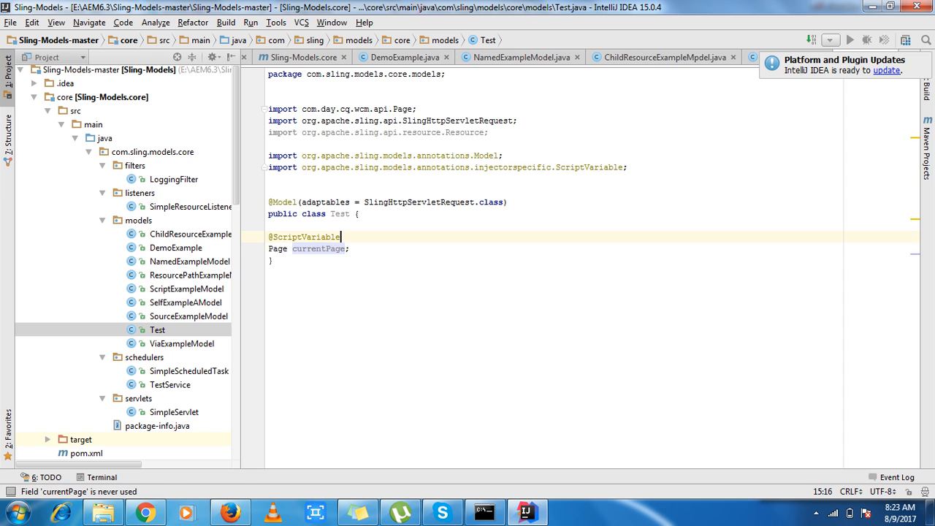
{"action": "type", "text": "(name"}
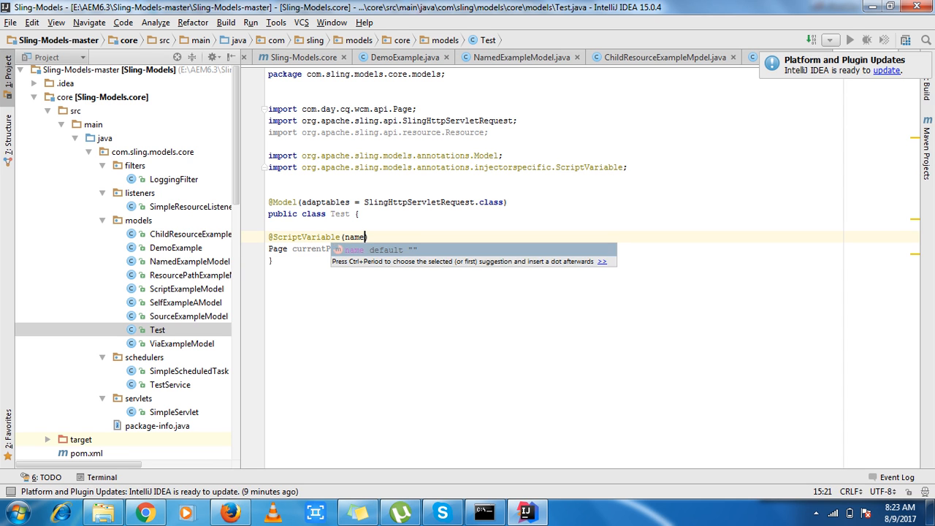
{"action": "type", "text": "=\"curre\""}
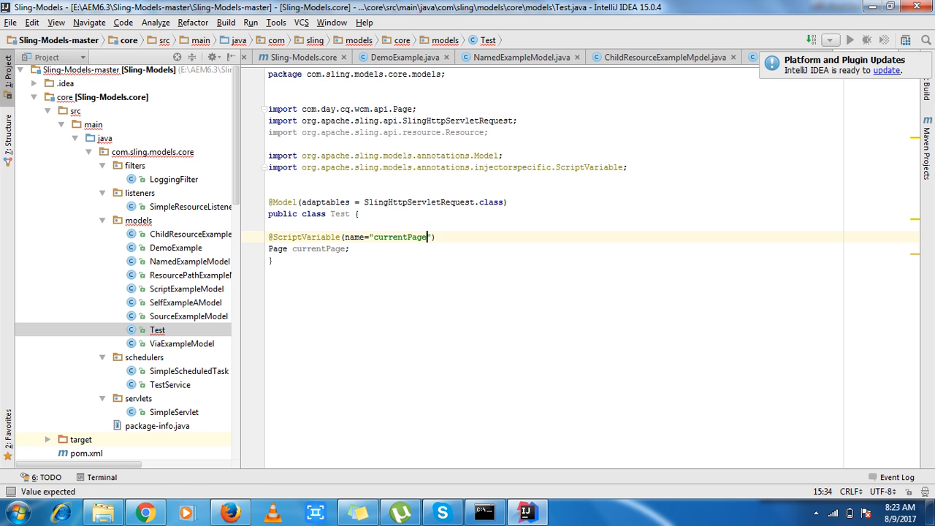
Rename the field to page and add getPath() returning page.getPath().
{"action": "double_click", "coordinate": [319, 249]}
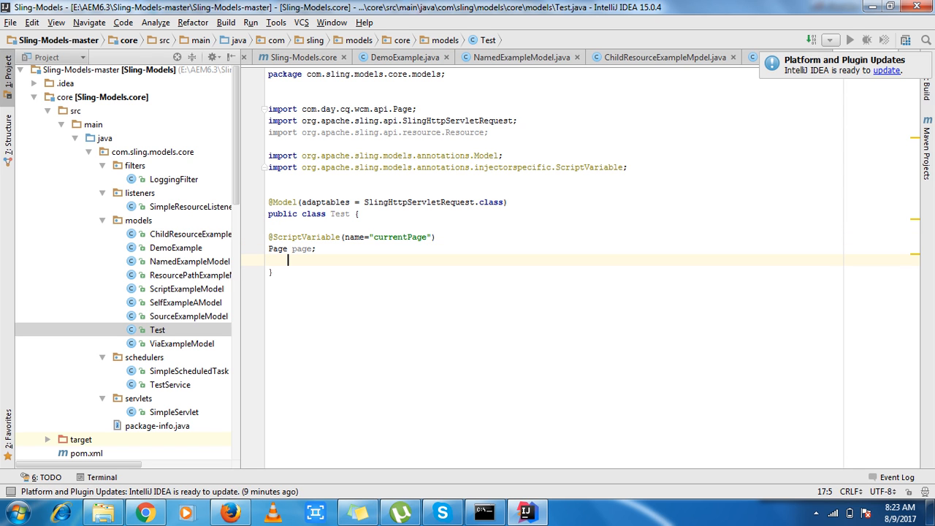
{"action": "type", "text": "public S"}
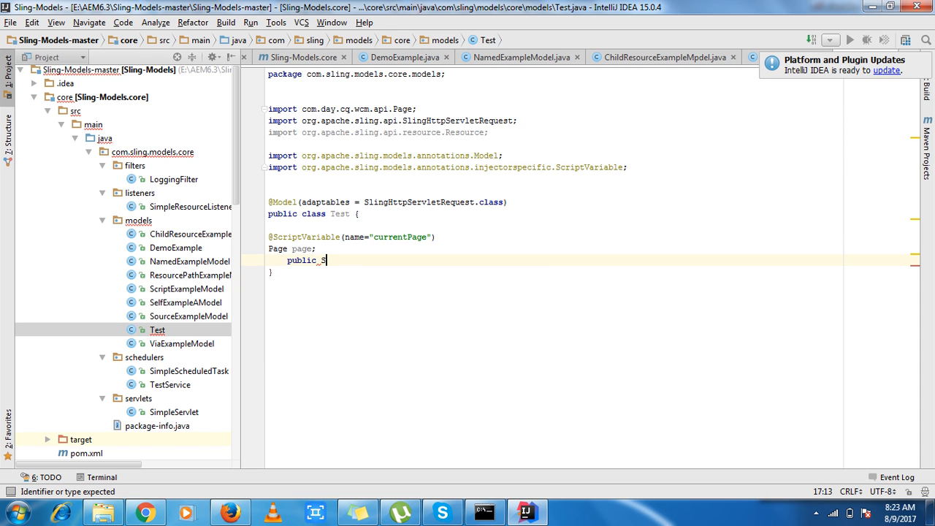
{"action": "type", "text": "tring get"}
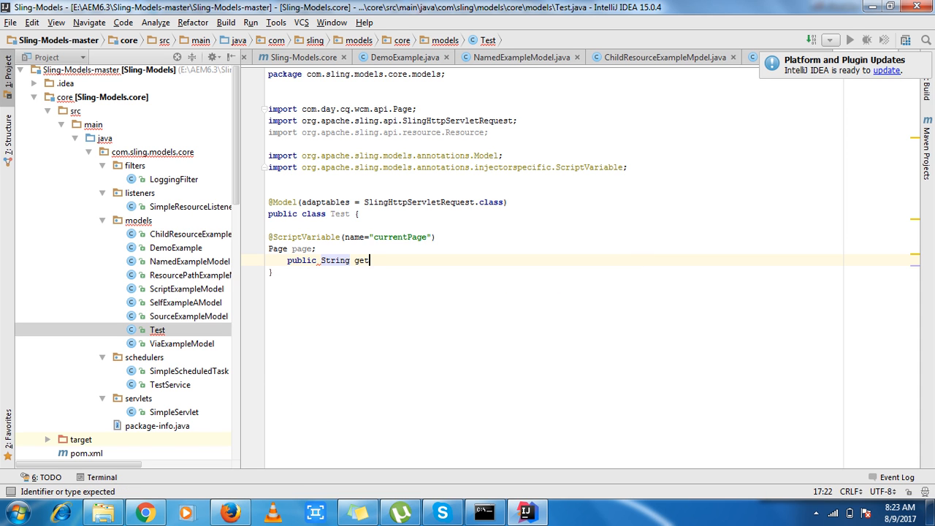
{"action": "type", "text": "Path("}
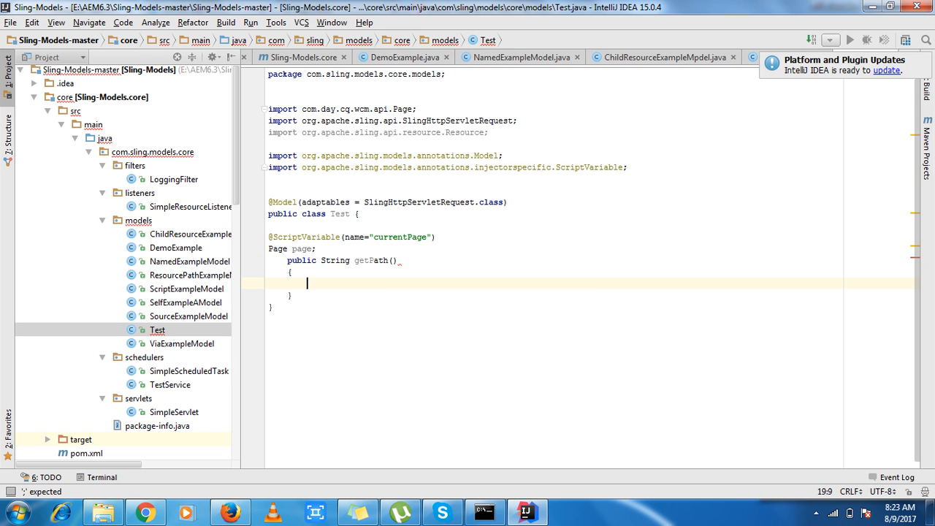
{"action": "type", "text": "return"}
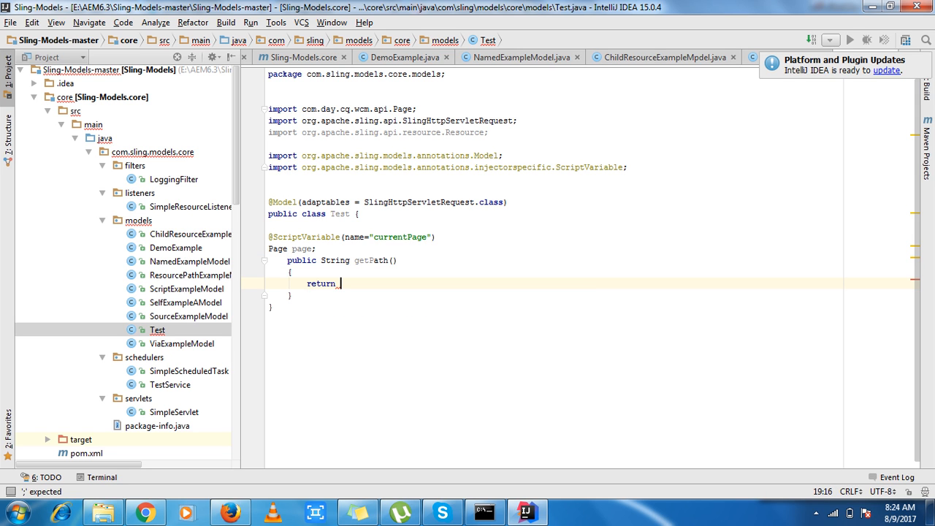
{"action": "type", "text": "page.getPath();"}
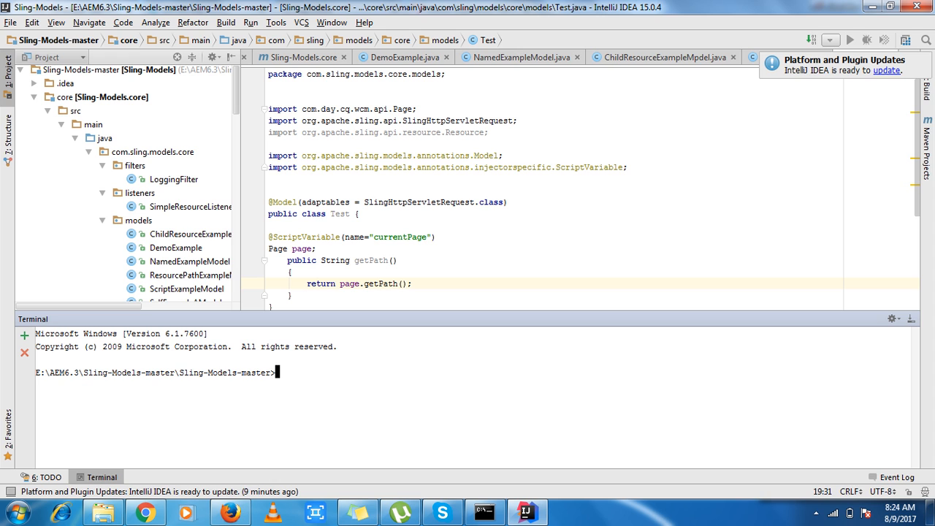
Run mvn clean install -PautoInstallBundle, checking the blog's ScriptVariable example during the build.
{"action": "type", "text": "mvn clean install"}
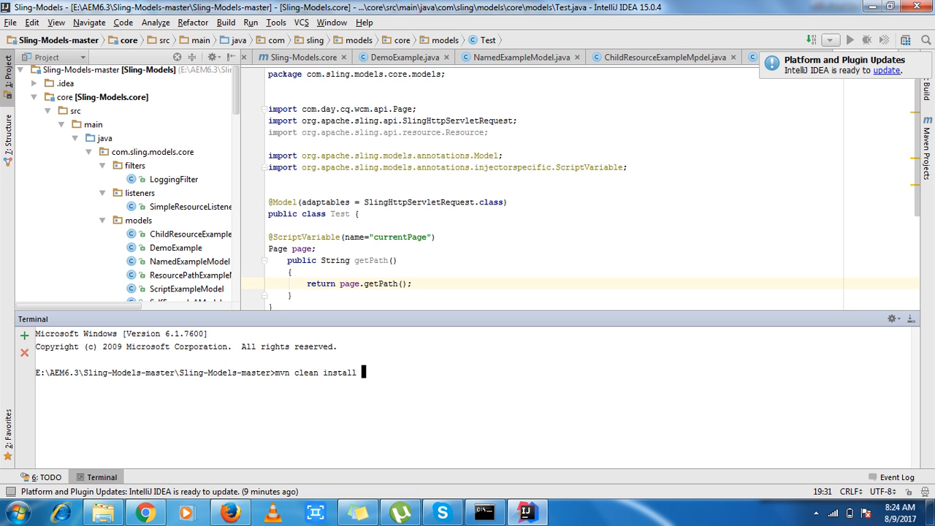
{"action": "type", "text": "-PautoInstallBun"}
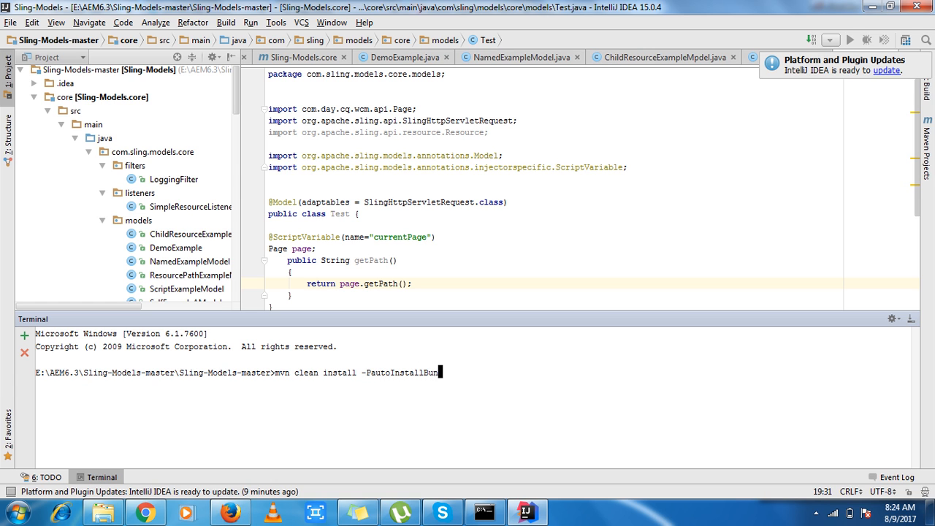
{"action": "type", "text": "dle"}
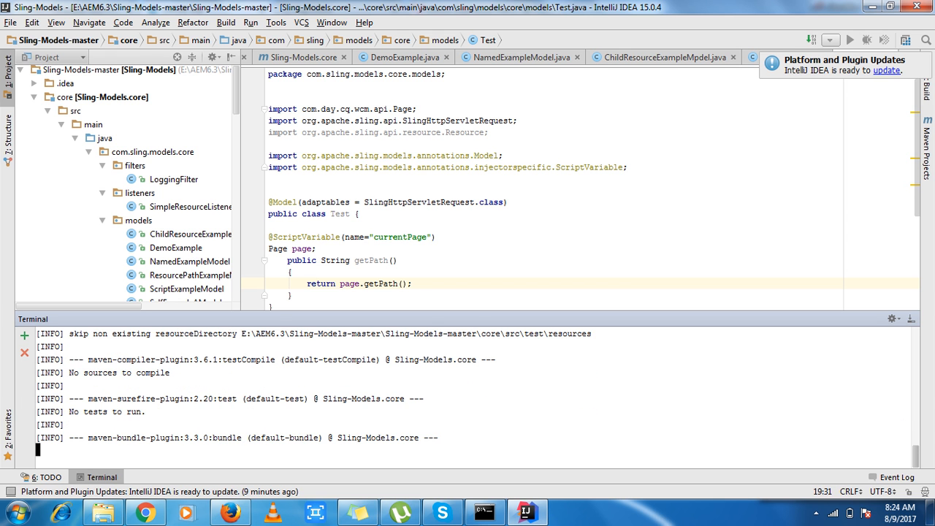
{"action": "left_click", "coordinate": [145, 512]}
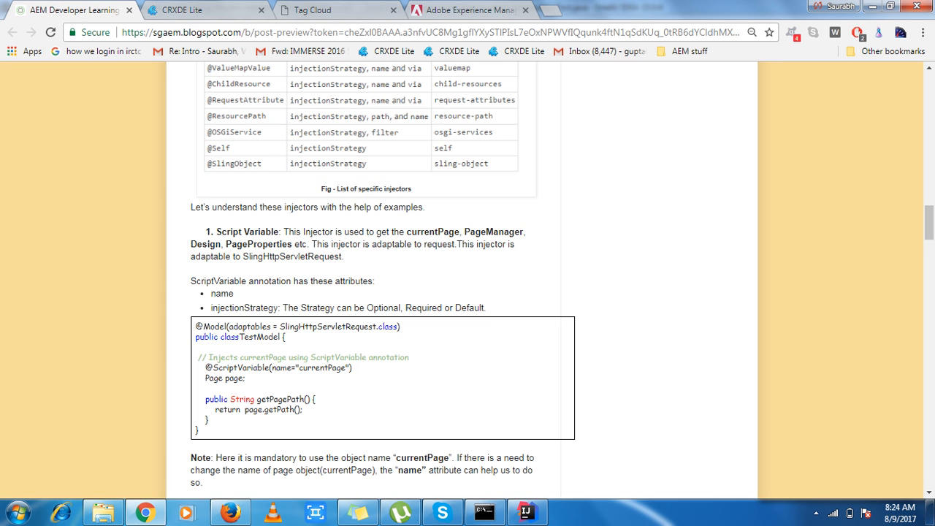
{"action": "left_click", "coordinate": [526, 512]}
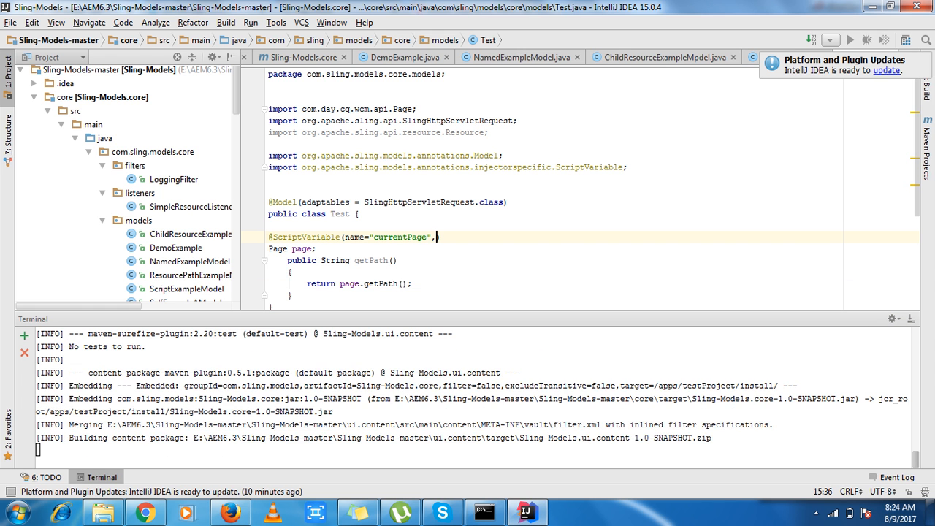
{"action": "type", "text": "injectionStrategy ="}
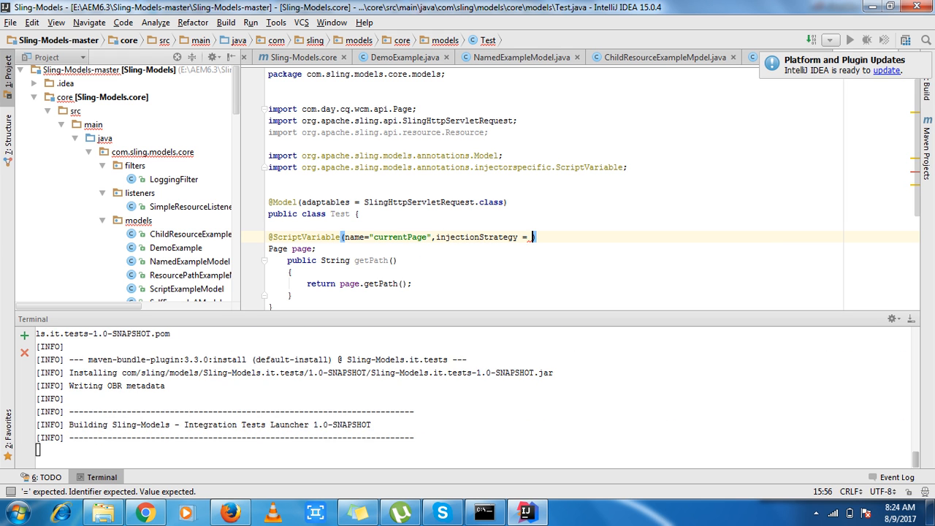
{"action": "type", "text": "InjectionStrategy.REQUIRED"}
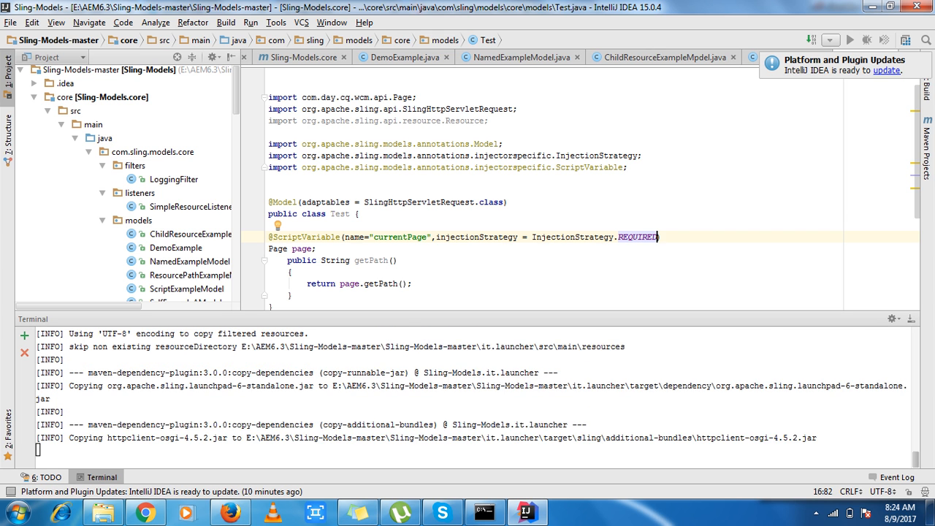
{"action": "double_click", "coordinate": [637, 237]}
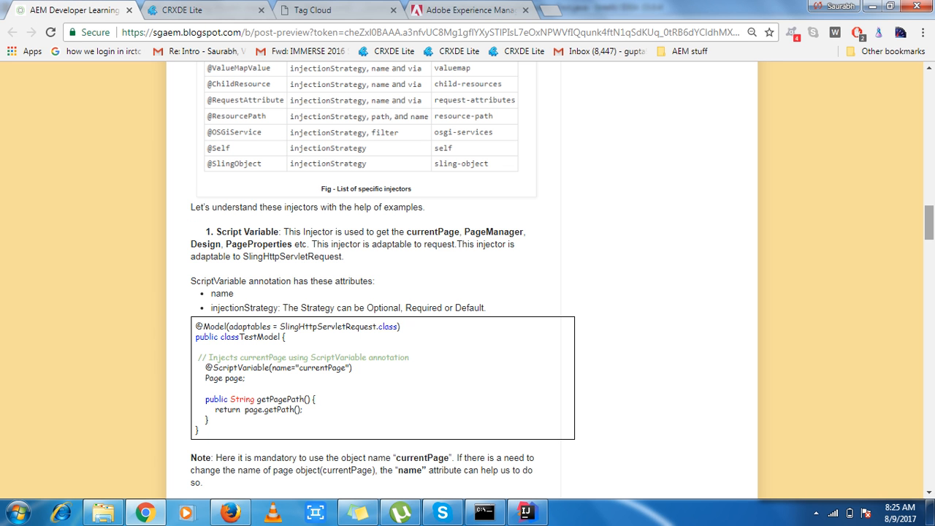
Check the Sling Model Test component's page-path output on the Tag Cloud page.
{"action": "scroll", "scroll_direction": "down", "scroll_amount": 3}
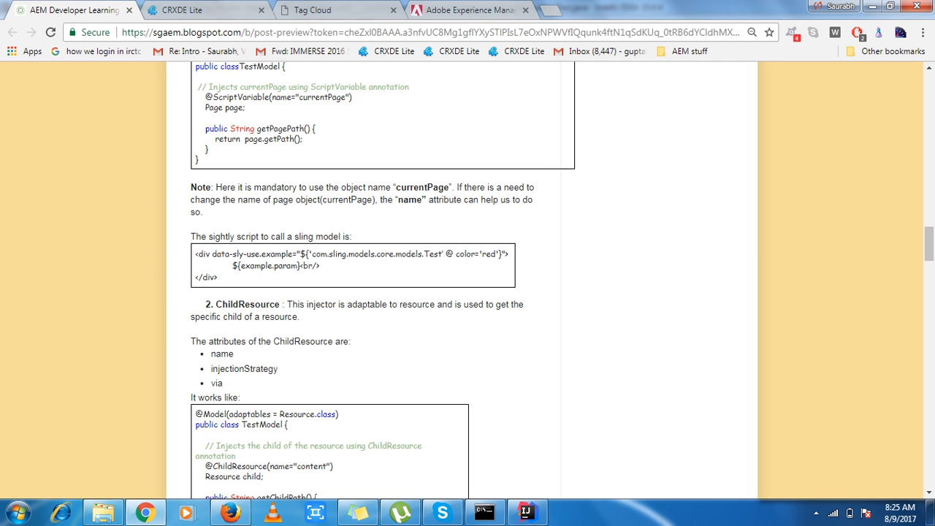
{"action": "left_click", "coordinate": [321, 9]}
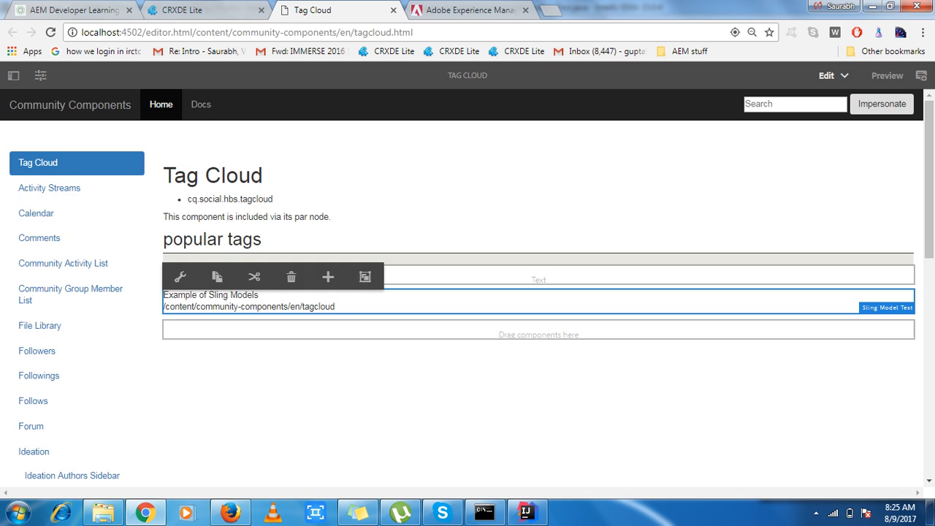
{"action": "left_click", "coordinate": [180, 276]}
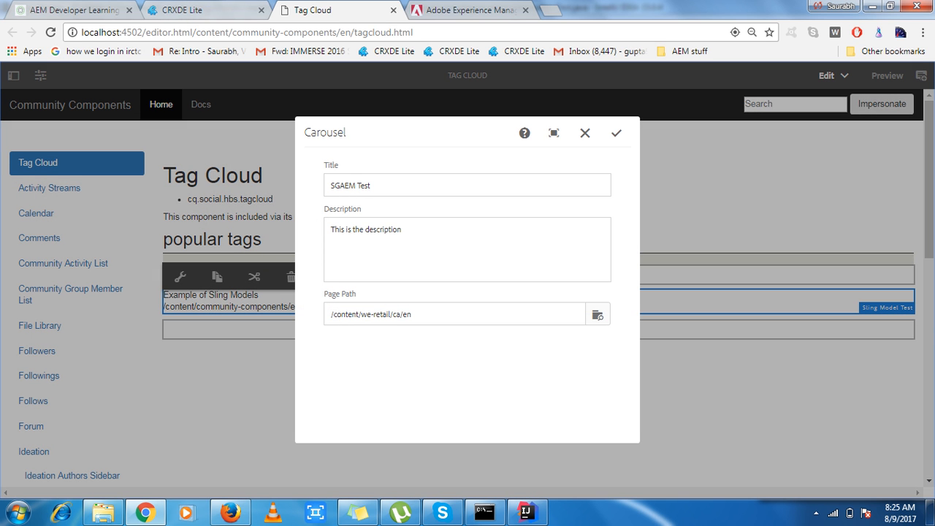
{"action": "left_click", "coordinate": [204, 10]}
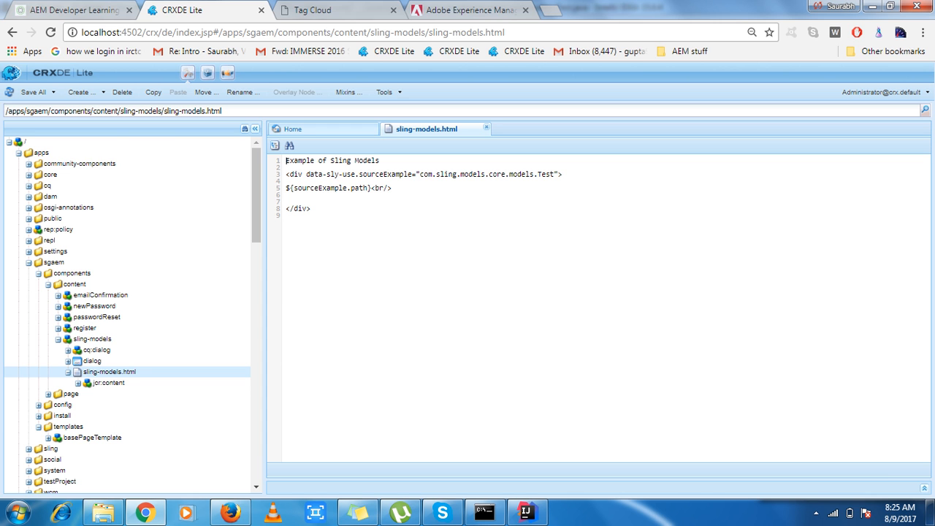
Select the sling_models content node in CRXDE Lite and view its description property.
{"action": "scroll", "scroll_direction": "down", "scroll_amount": 3}
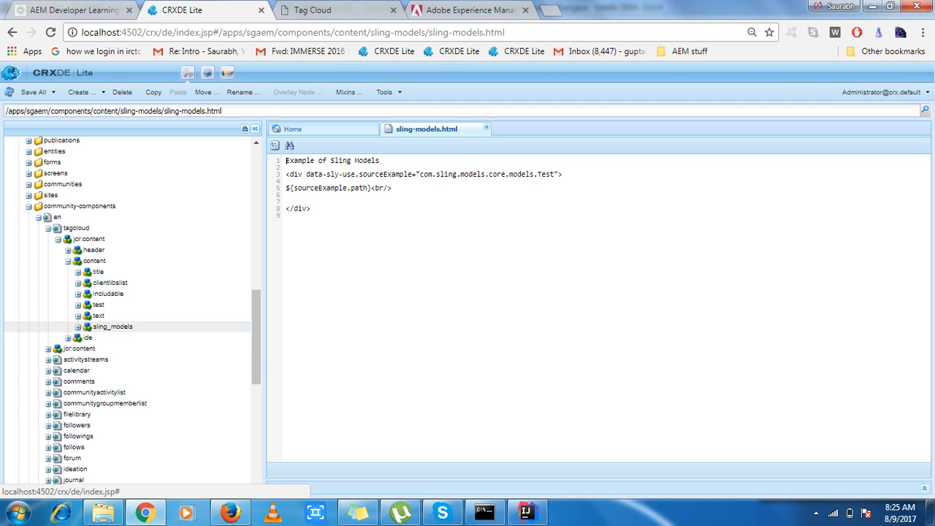
{"action": "left_click", "coordinate": [68, 326]}
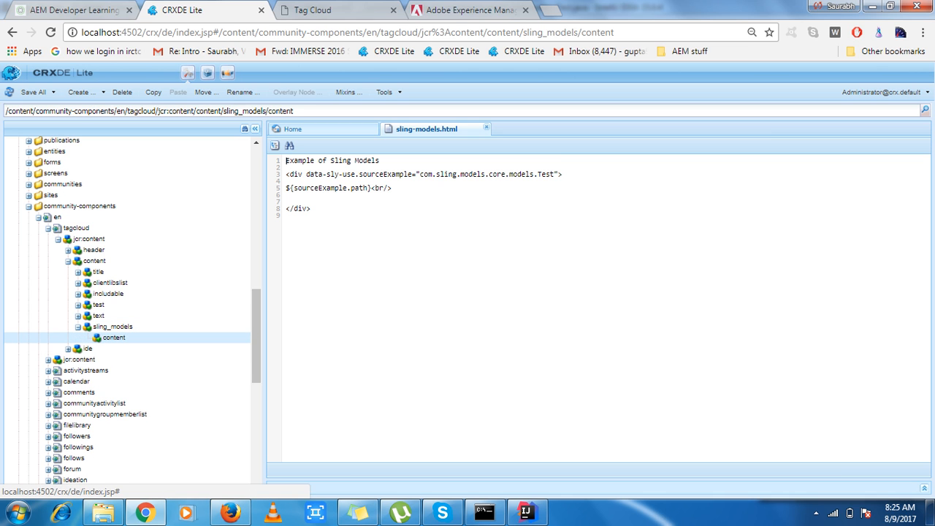
{"action": "left_click", "coordinate": [113, 338]}
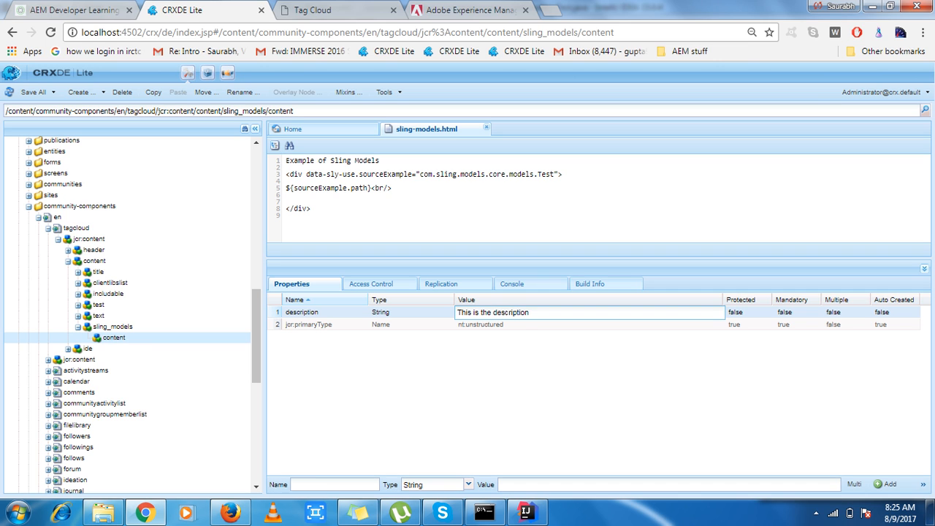
{"action": "left_click", "coordinate": [527, 512]}
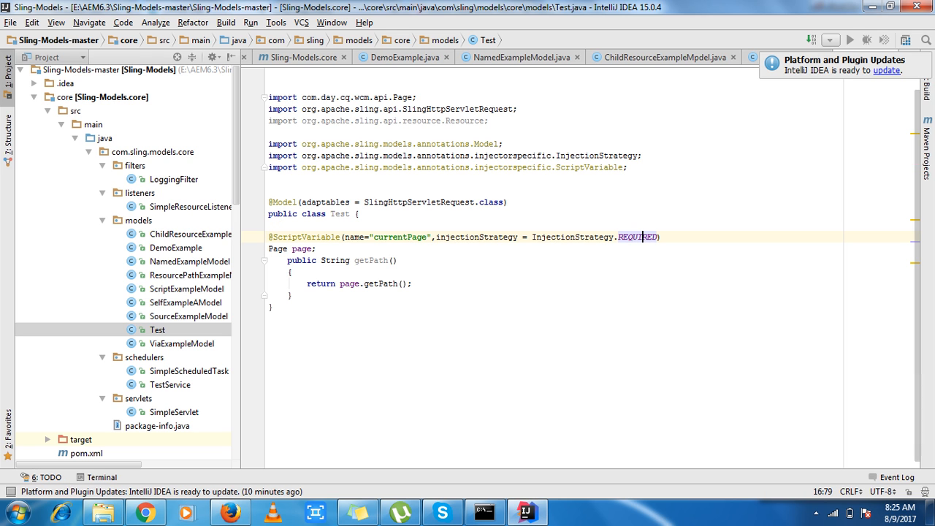
{"action": "type", "text": "Resourc"}
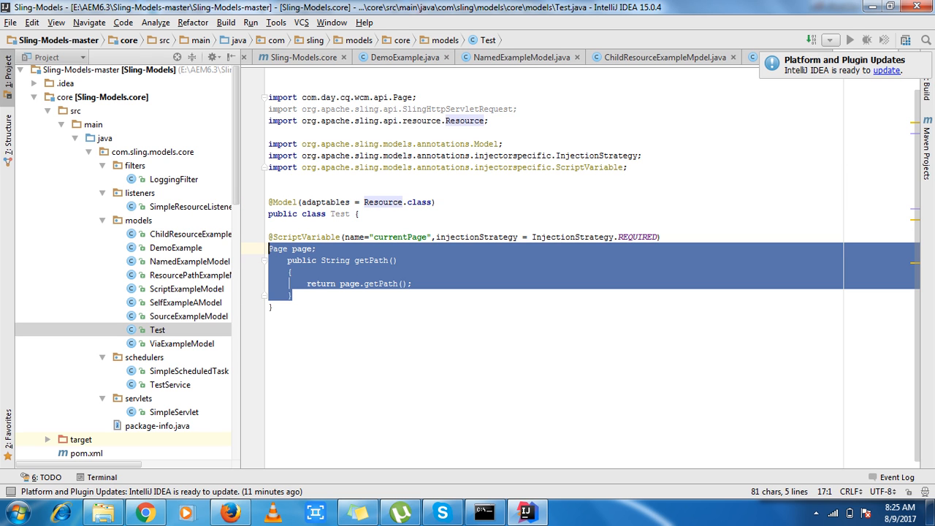
{"action": "key", "text": "ctrl+slash"}
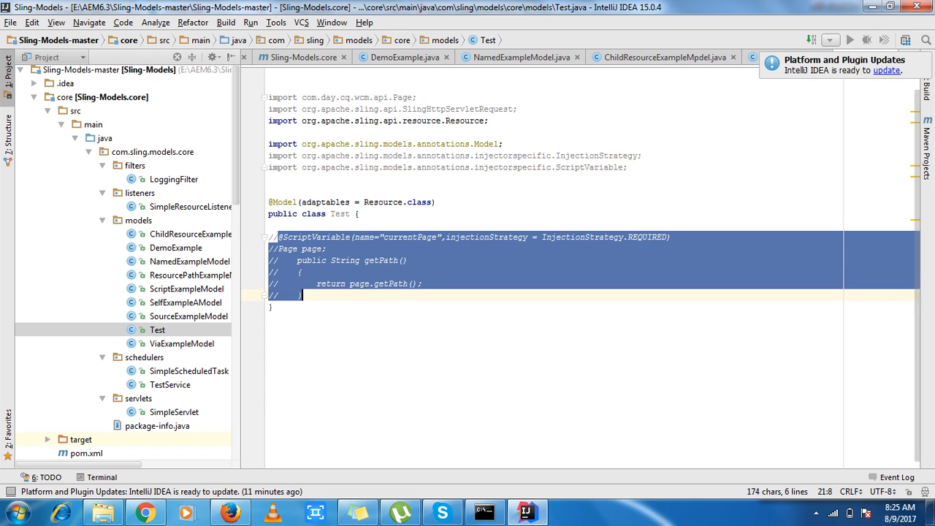
{"action": "type", "text": "@c"}
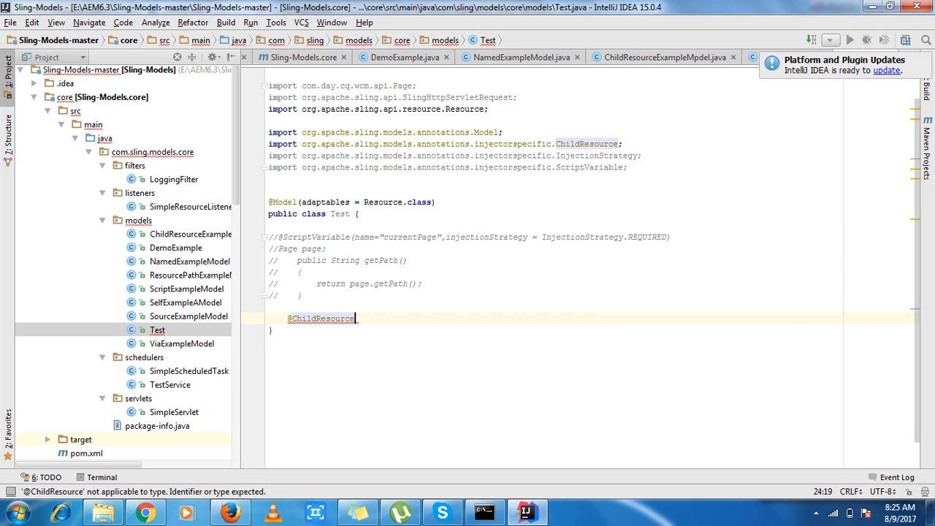
{"action": "type", "text": "R"}
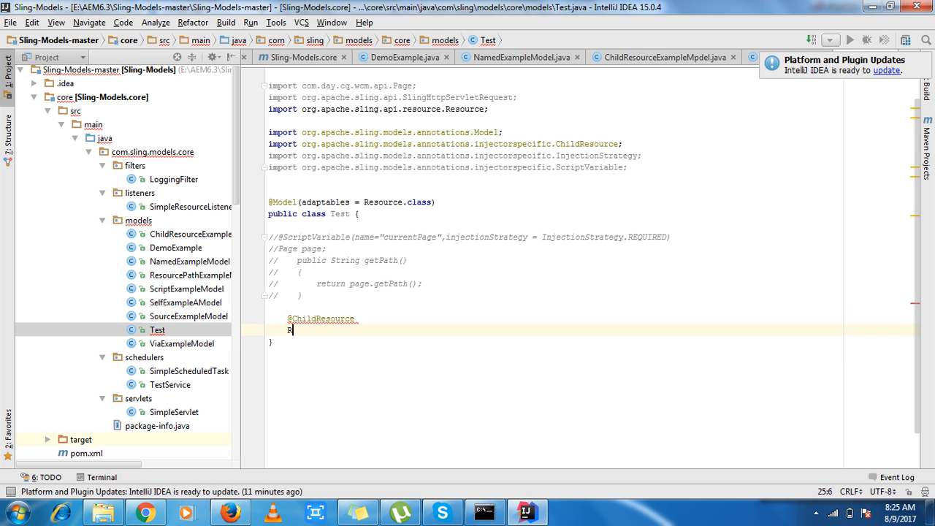
{"action": "type", "text": "esource content;"}
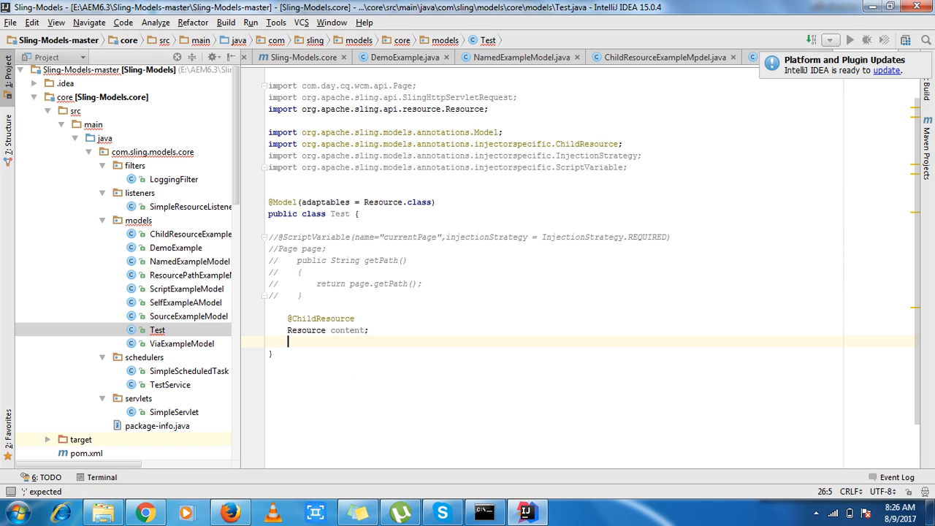
Add a public String getPath() method returning the content resource's path.
{"action": "type", "text": "public"}
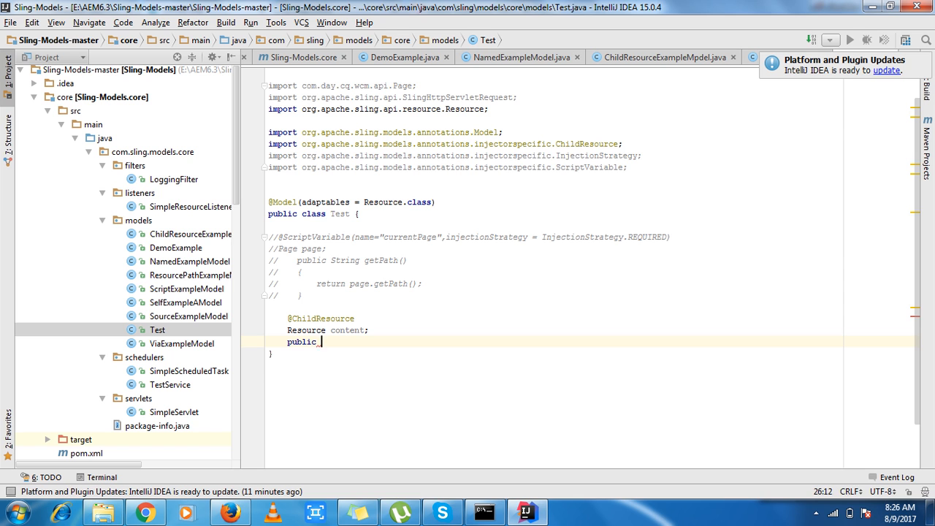
{"action": "type", "text": "String get"}
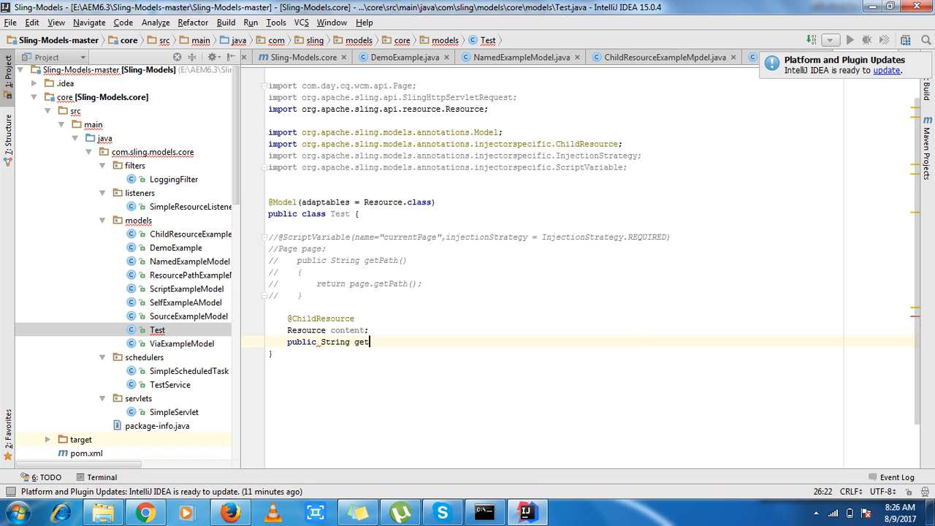
{"action": "type", "text": "Path()"}
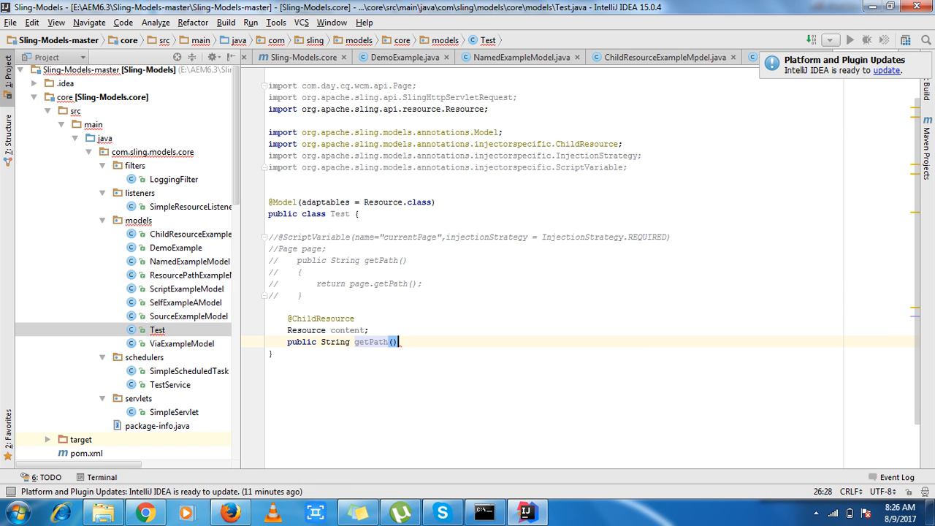
{"action": "type", "text": "return content.getPath();"}
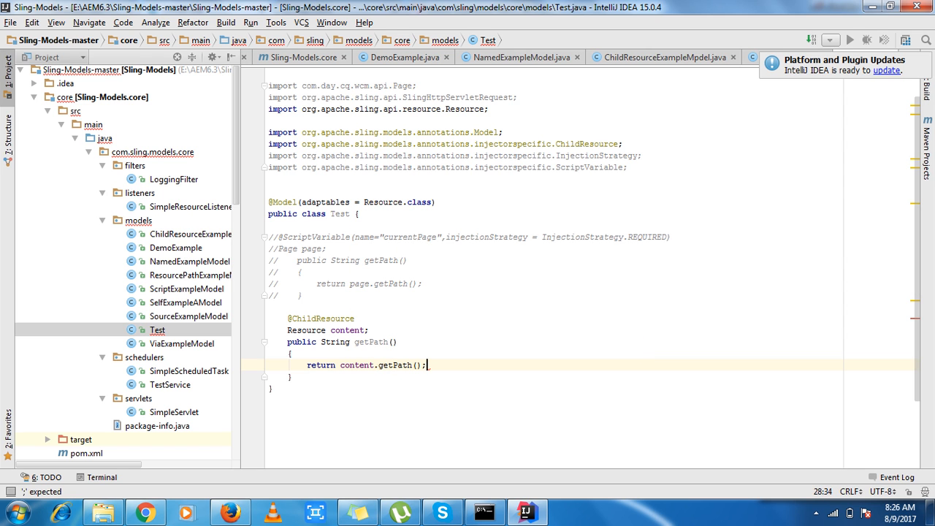
{"action": "double_click", "coordinate": [348, 330]}
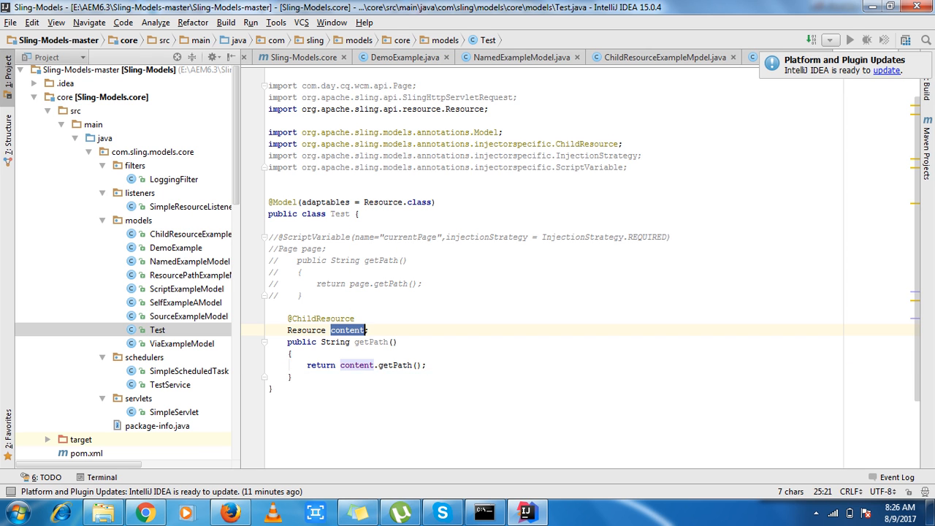
{"action": "type", "text": "(name=\"content"}
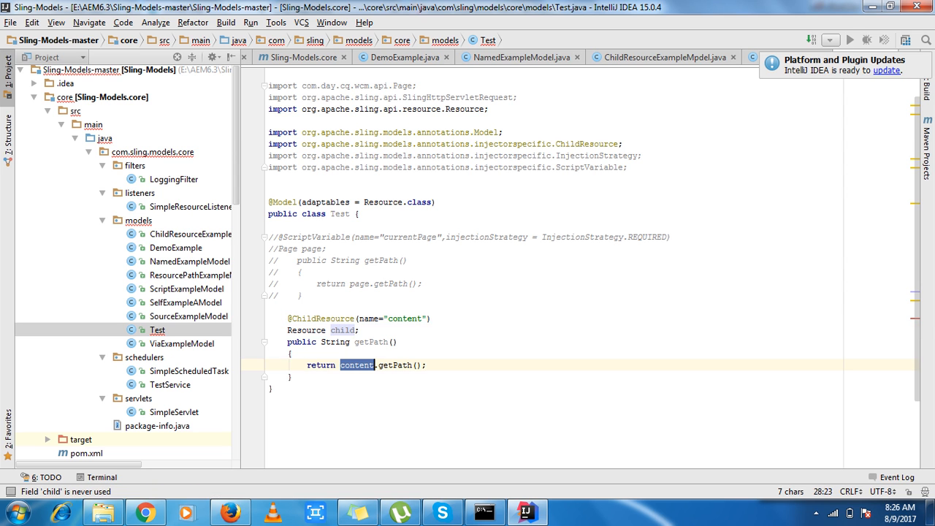
{"action": "type", "text": "child"}
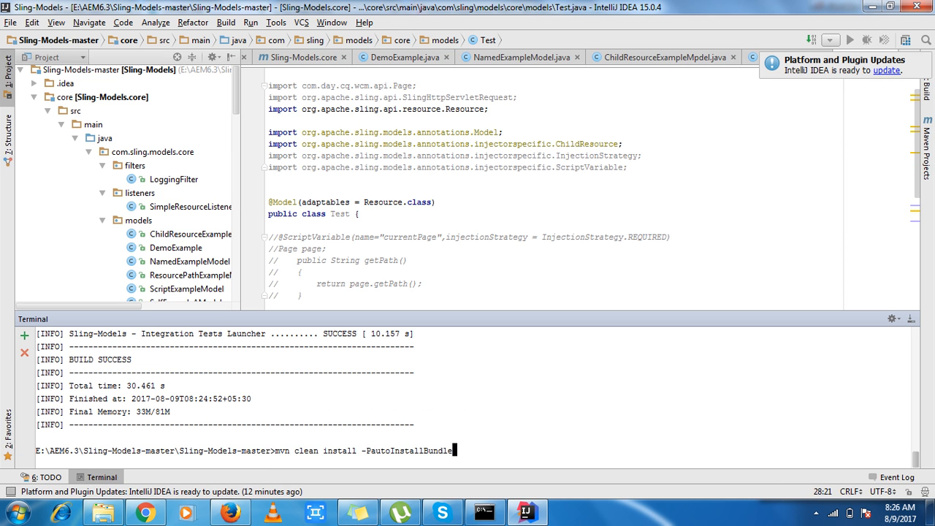
Run mvn clean install -PautoInstallBundle, review the blog's ChildResource example, then select Resource in adaptables.
{"action": "key", "text": "Return"}
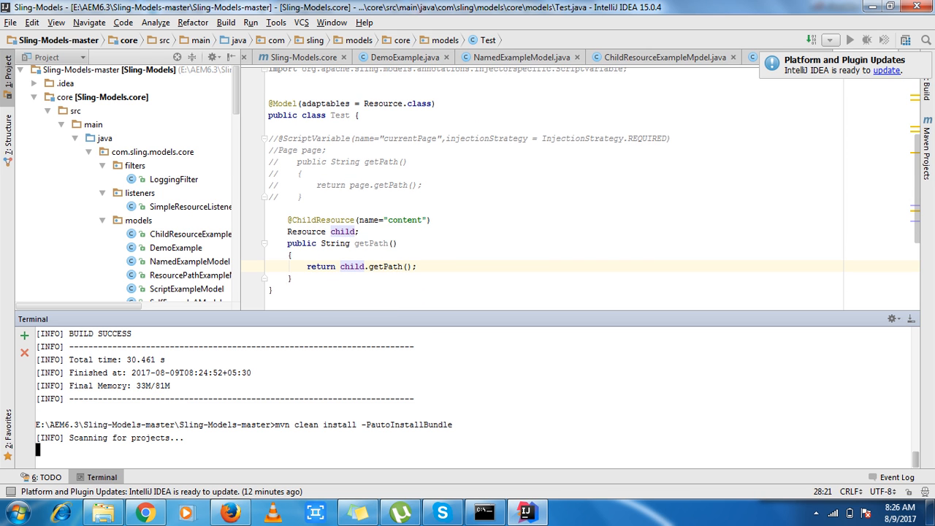
{"action": "left_click", "coordinate": [144, 512]}
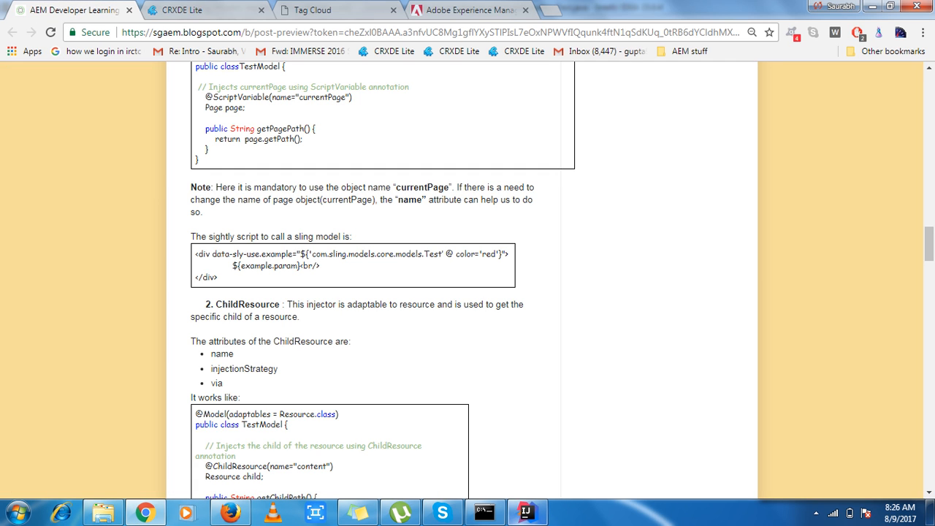
{"action": "left_click", "coordinate": [526, 511]}
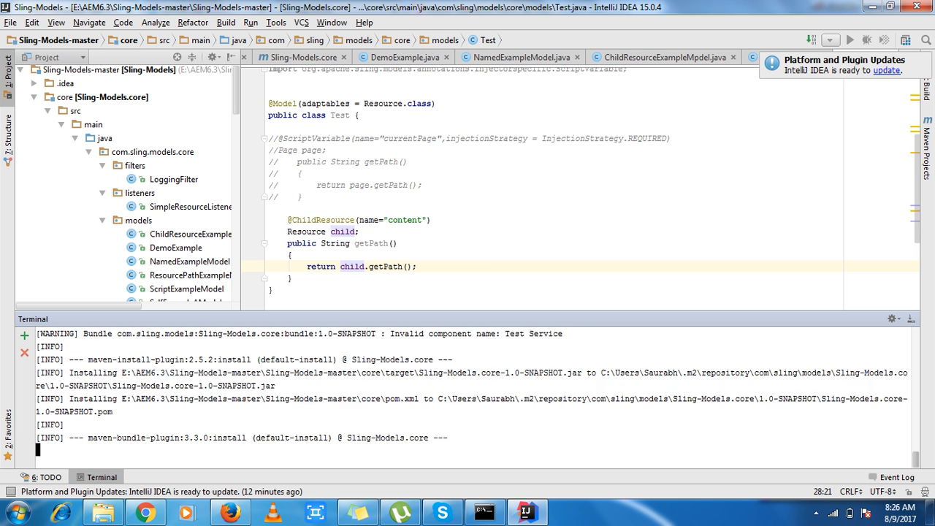
{"action": "double_click", "coordinate": [384, 103]}
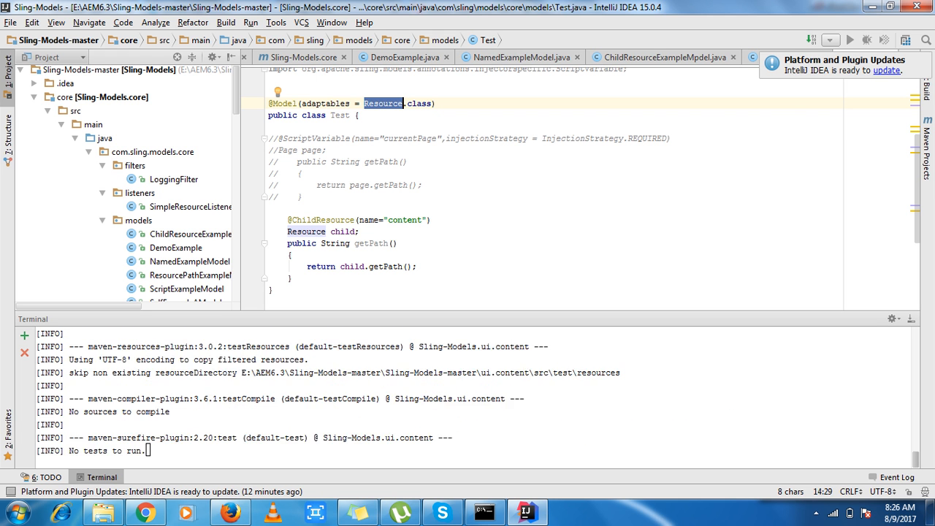
{"action": "scroll", "scroll_direction": "down", "scroll_amount": 3}
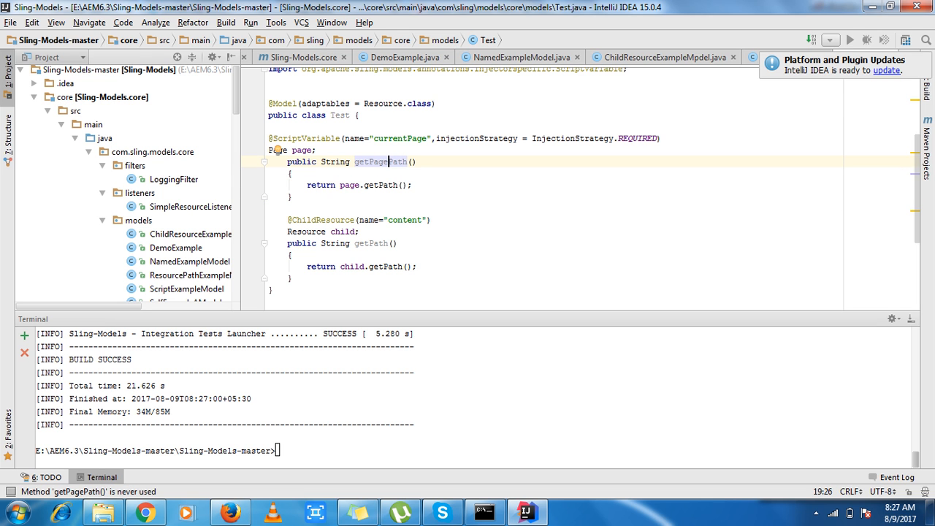
{"action": "type", "text": "Sling"}
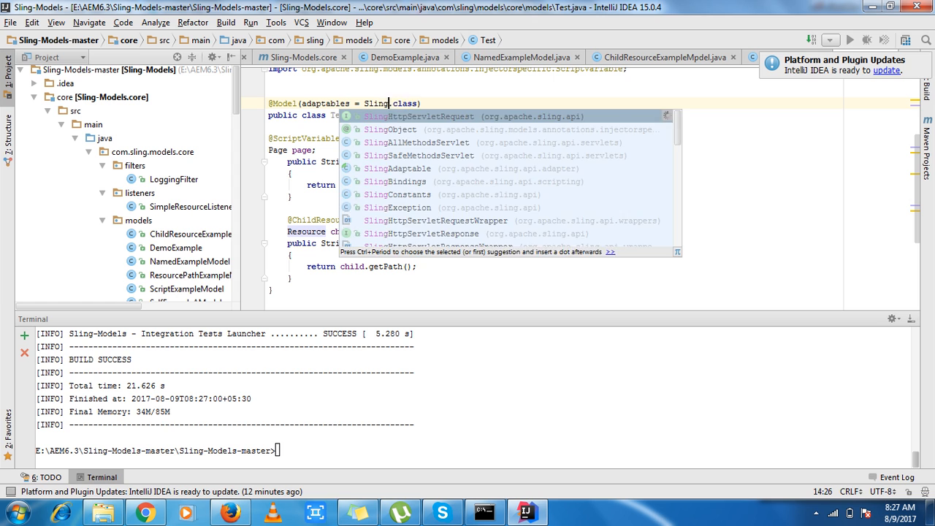